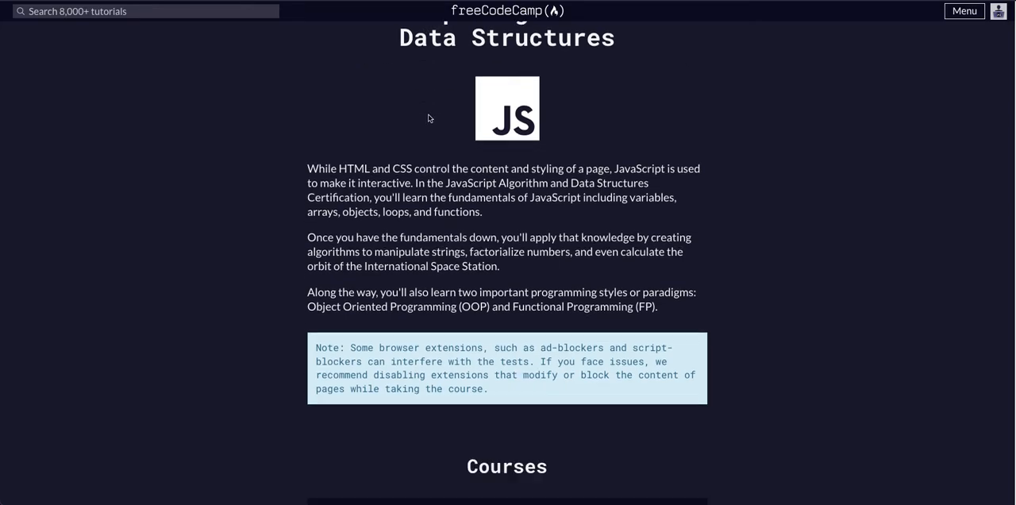
Open the 'Comparison with the Equality Operator' challenge from the course list.
{"action": "scroll", "scroll_direction": "down", "scroll_amount": 3}
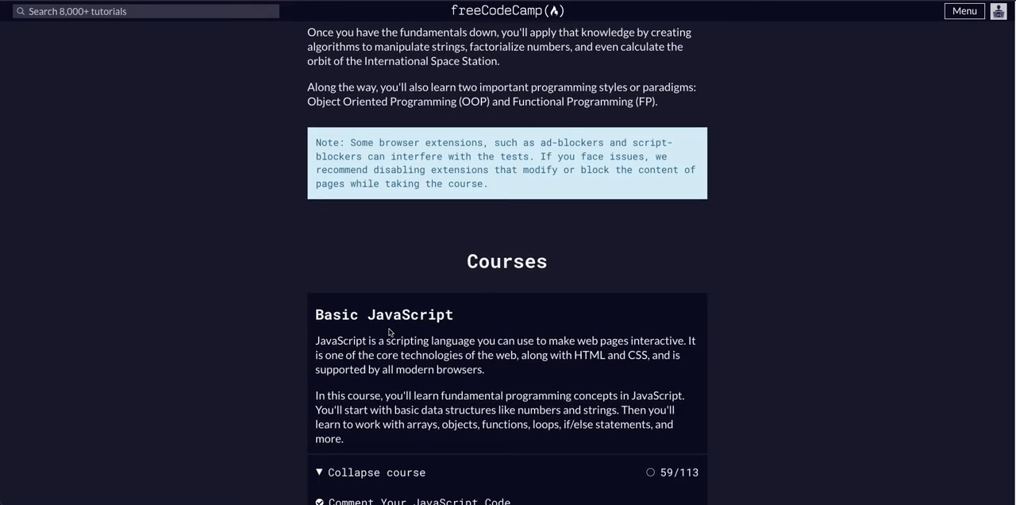
{"action": "scroll", "scroll_direction": "down", "scroll_amount": 3}
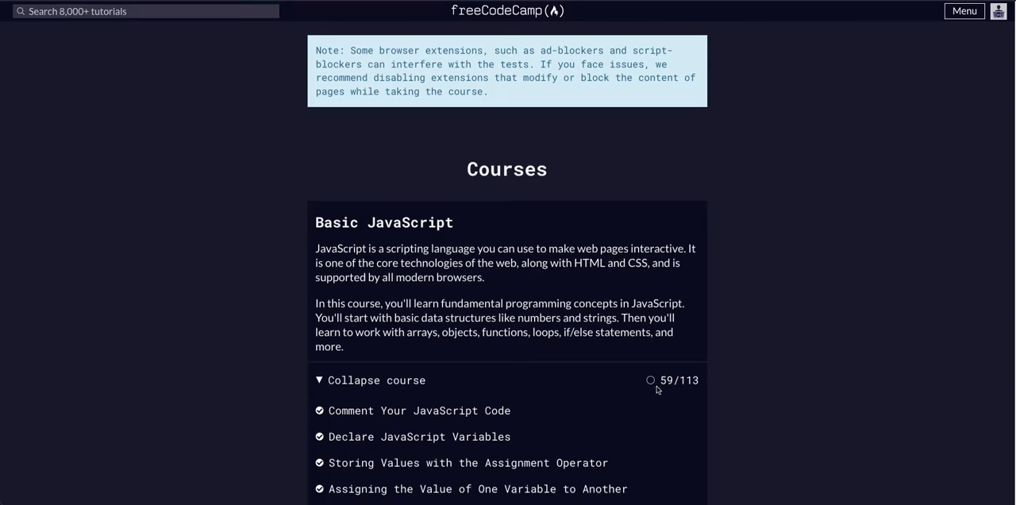
{"action": "scroll", "scroll_direction": "down", "scroll_amount": 3}
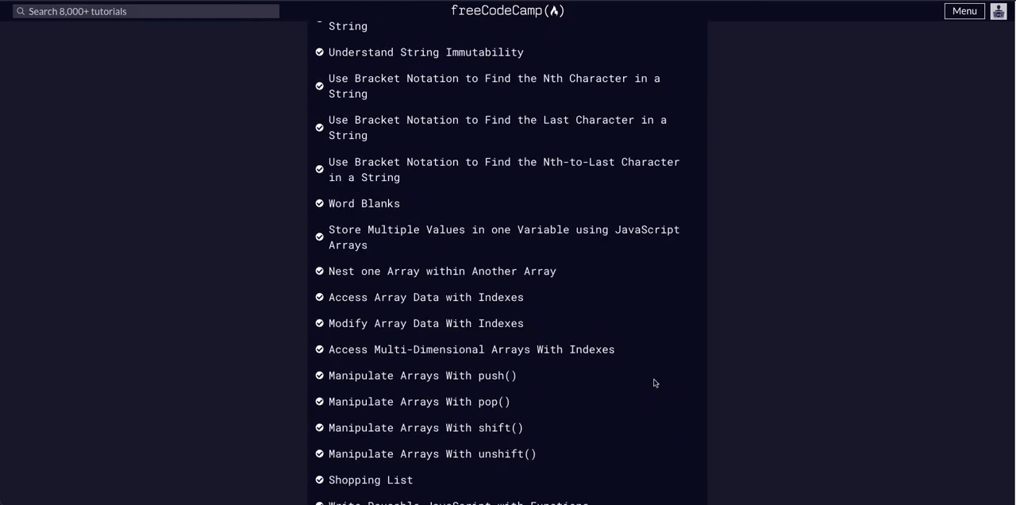
{"action": "scroll", "scroll_direction": "down", "scroll_amount": 3}
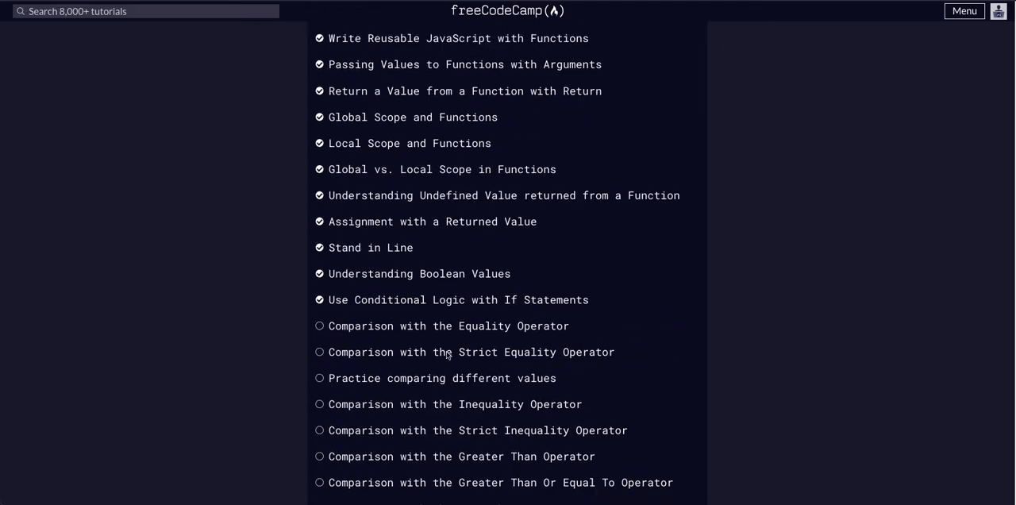
{"action": "mouse_move", "coordinate": [355, 339]}
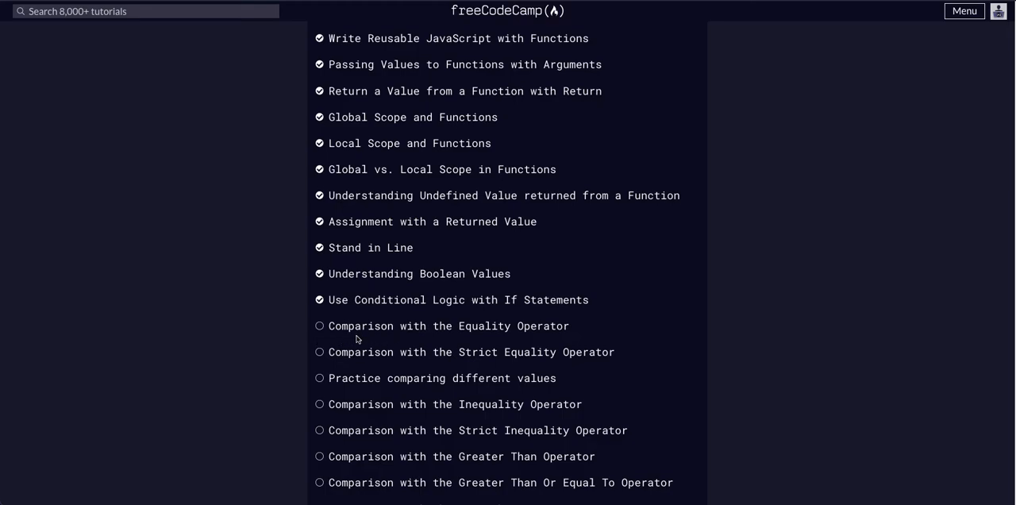
{"action": "mouse_move", "coordinate": [479, 326]}
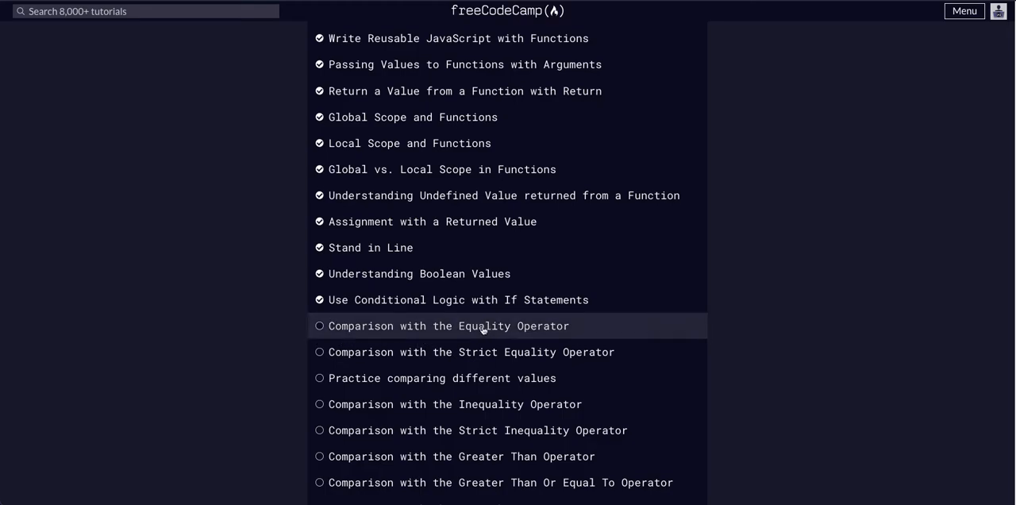
{"action": "left_click", "coordinate": [451, 326]}
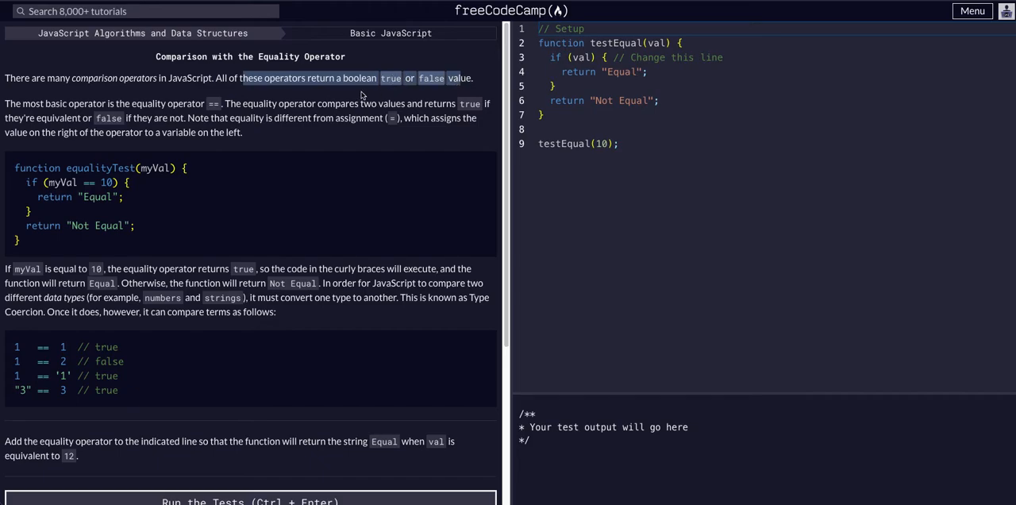
{"action": "mouse_move", "coordinate": [158, 101]}
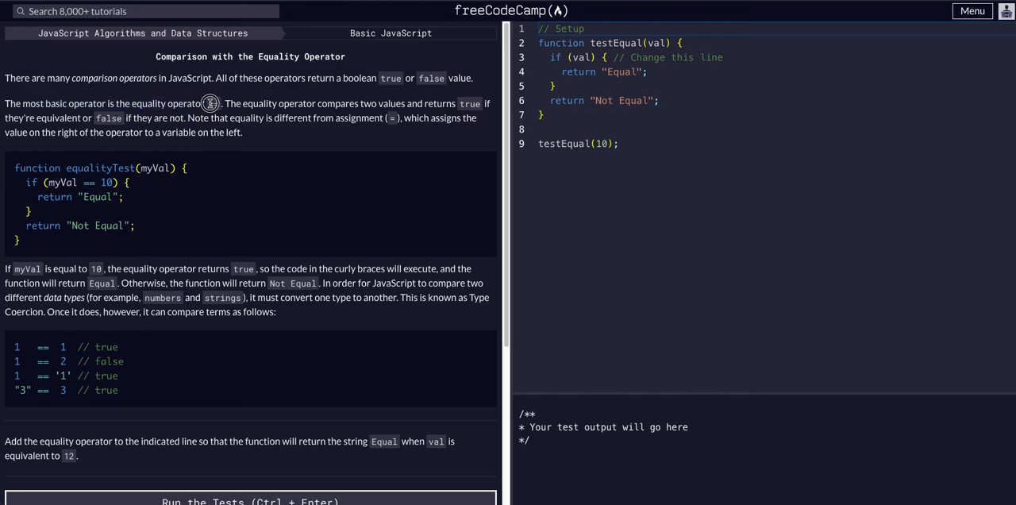
{"action": "mouse_move", "coordinate": [278, 120]}
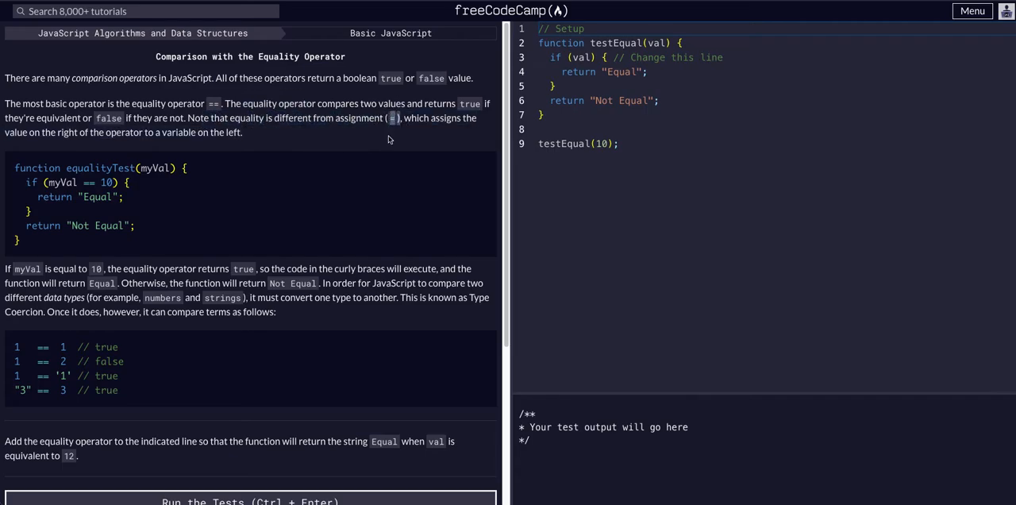
{"action": "mouse_move", "coordinate": [214, 101]}
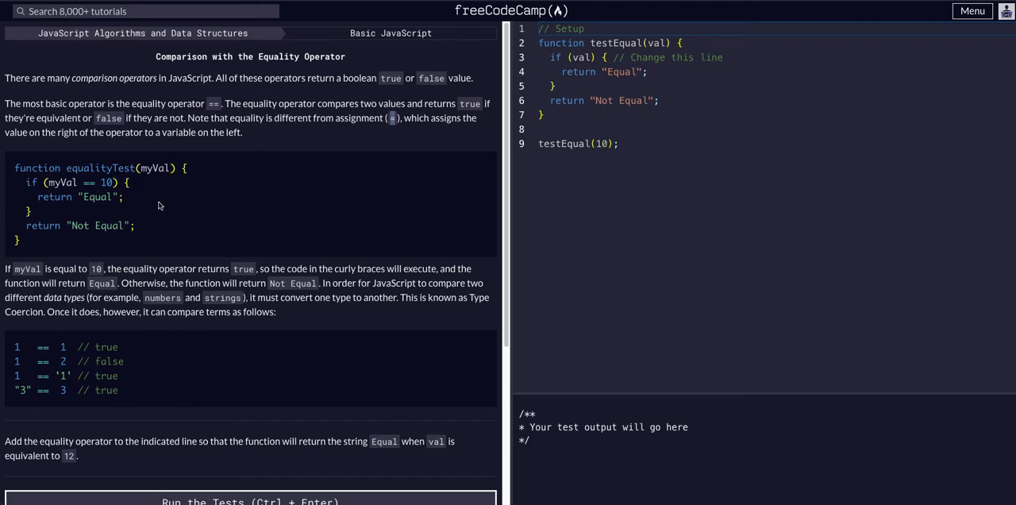
{"action": "mouse_move", "coordinate": [131, 182]}
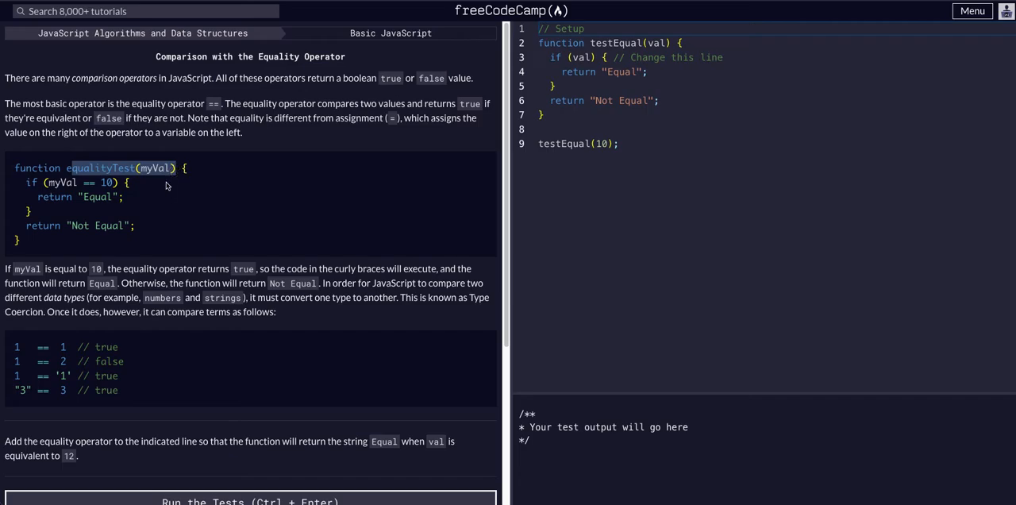
{"action": "mouse_move", "coordinate": [51, 181]}
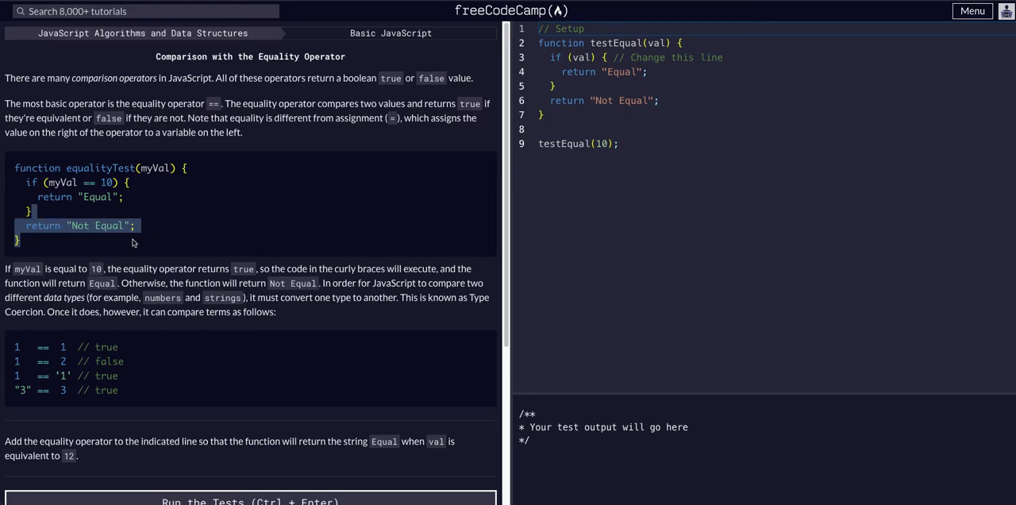
Widen the code editor so the testEqual starter code is easier to read.
{"action": "scroll", "scroll_direction": "down", "scroll_amount": 3}
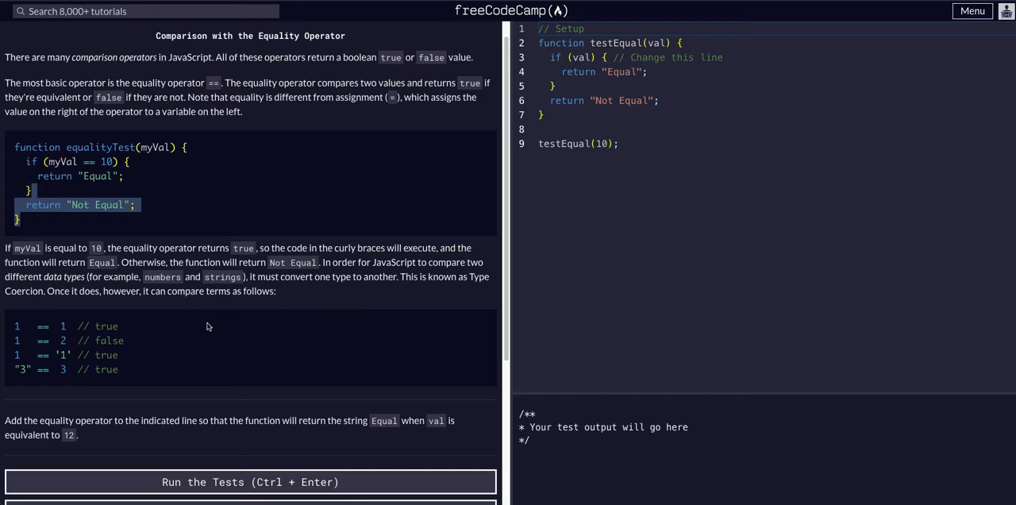
{"action": "mouse_move", "coordinate": [103, 305]}
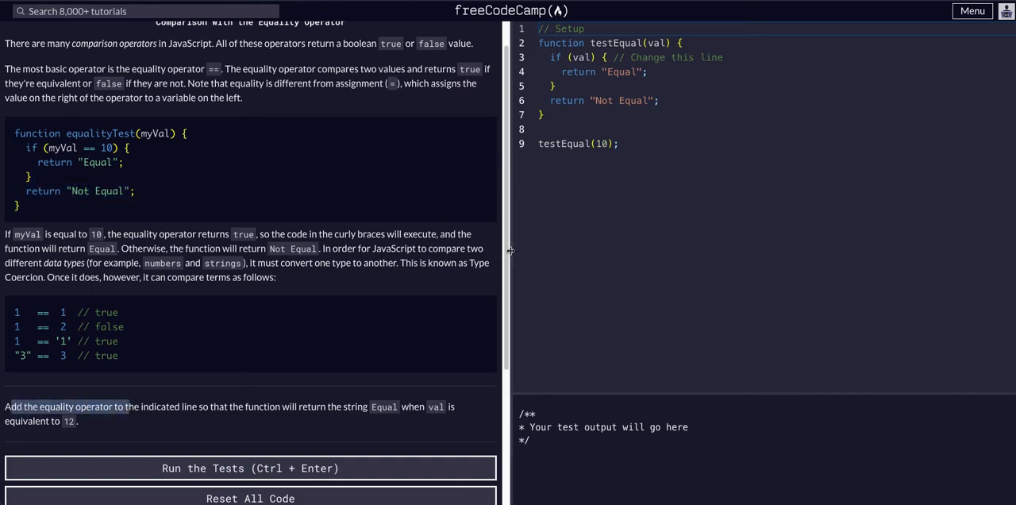
{"action": "left_click_drag", "start_coordinate": [508, 251], "coordinate": [421, 251]}
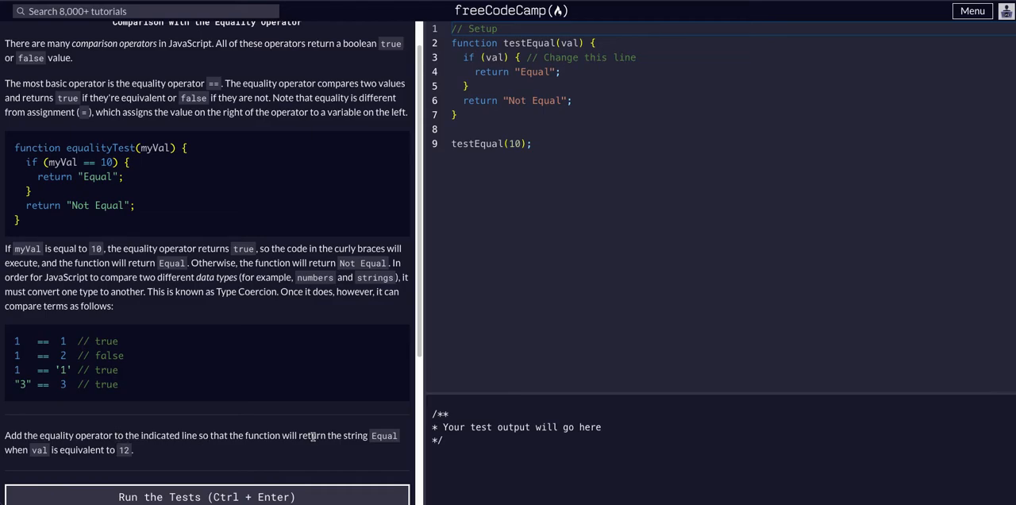
Change the condition to if (val == 12), then review the 'Equal' and 'Not Equal' returns.
{"action": "double_click", "coordinate": [356, 434]}
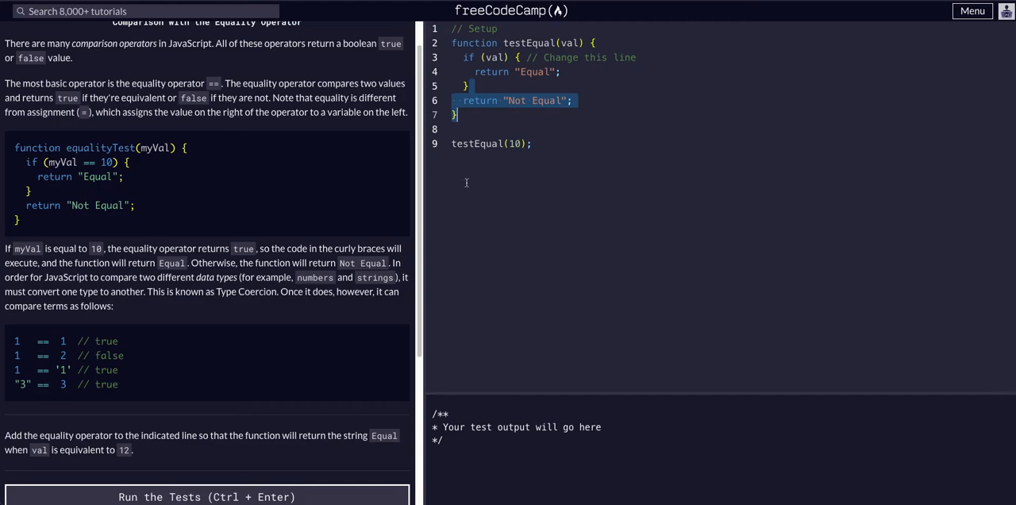
{"action": "mouse_move", "coordinate": [489, 86]}
{"action": "type", "text": " == "}
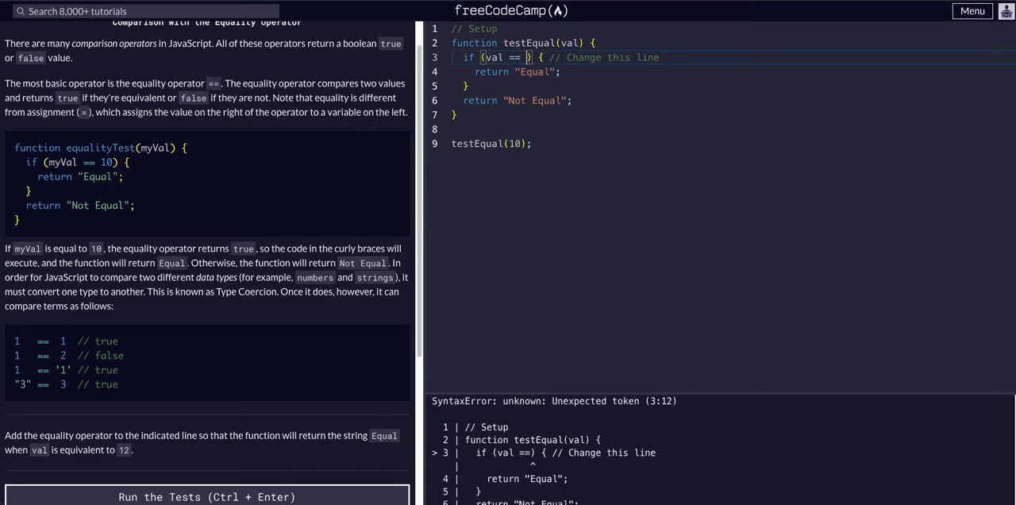
{"action": "type", "text": "12"}
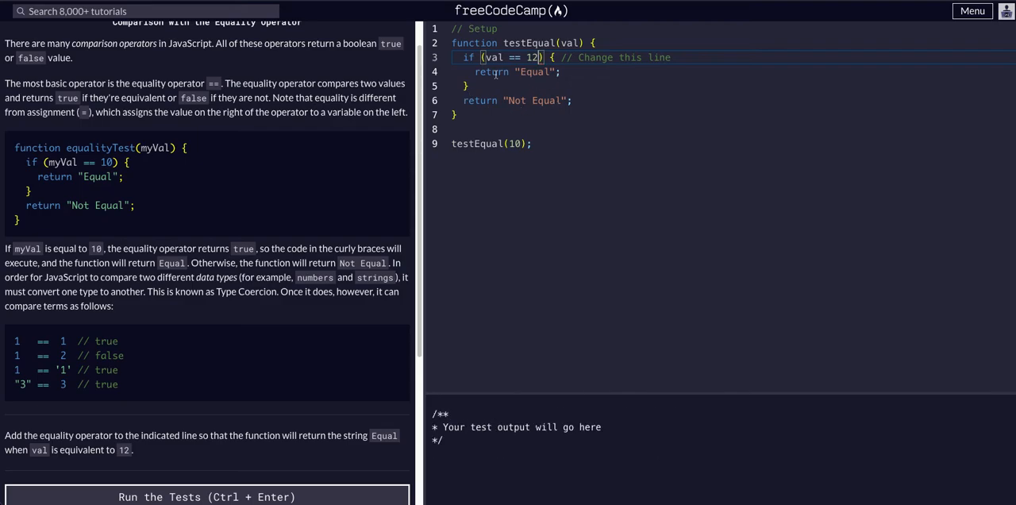
{"action": "double_click", "coordinate": [492, 57]}
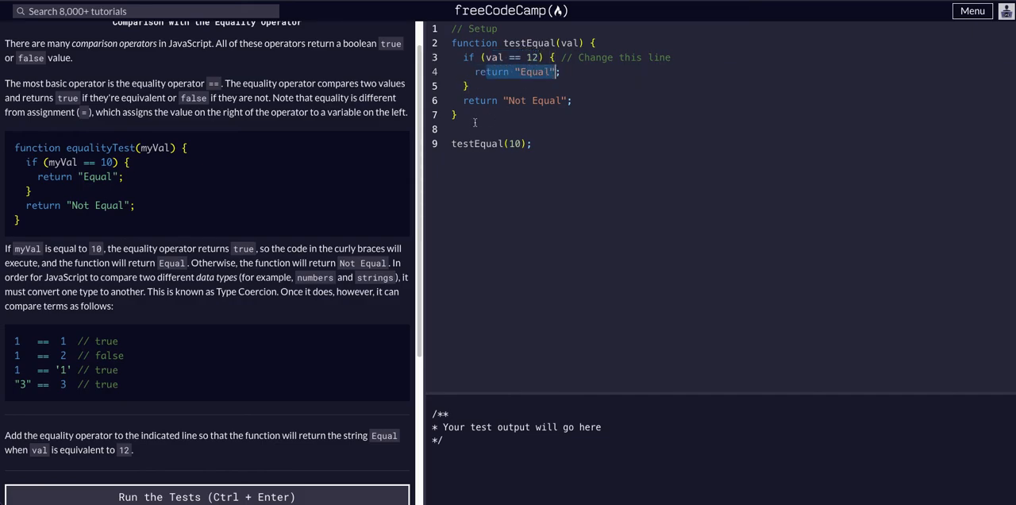
{"action": "left_click", "coordinate": [548, 58]}
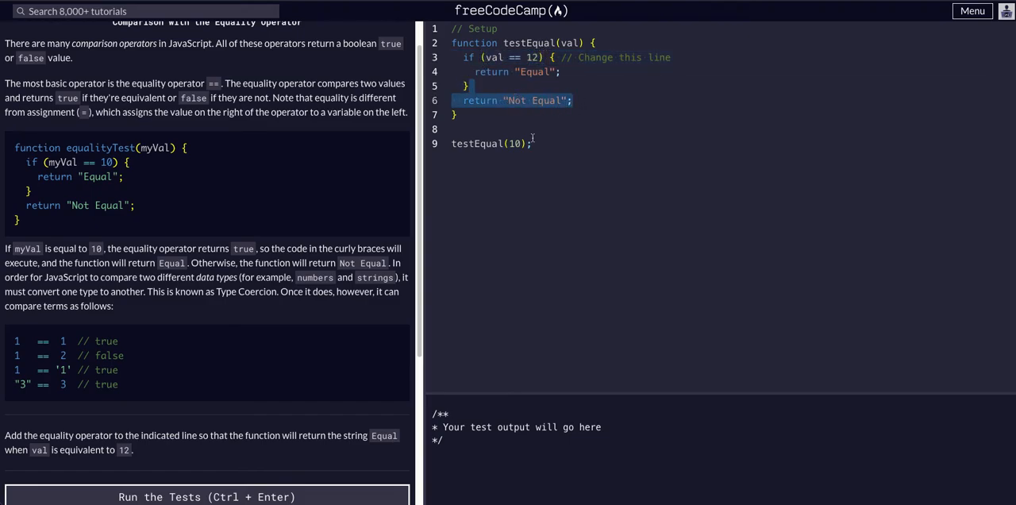
{"action": "left_click", "coordinate": [527, 142]}
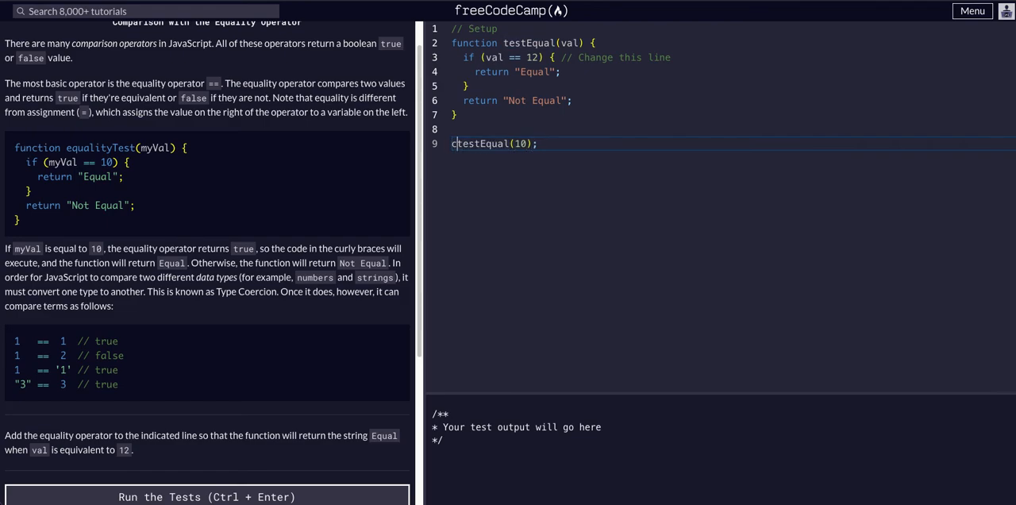
Wrap testEqual(10) in console.log and add console.log(testEqual(12)); on a new line.
{"action": "type", "text": "console.log("}
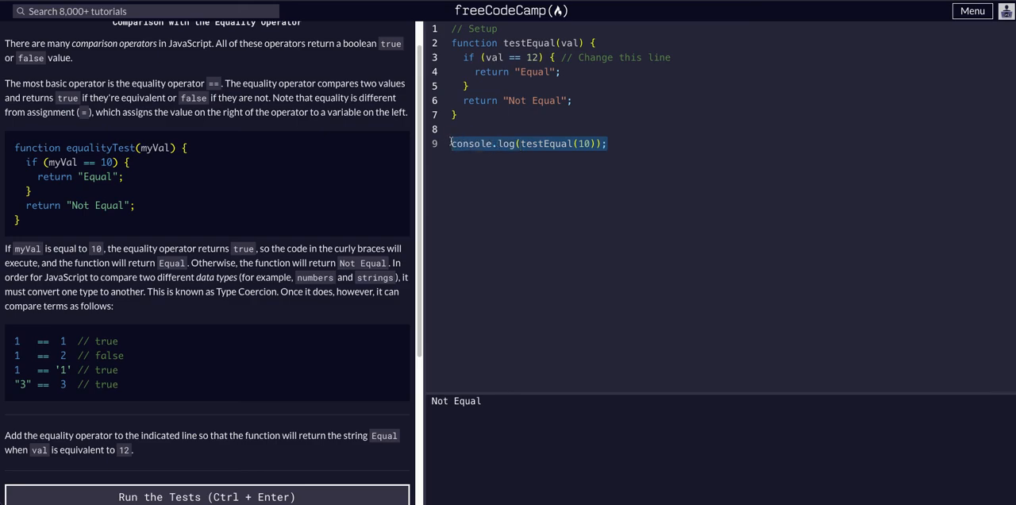
{"action": "key", "text": "enter"}
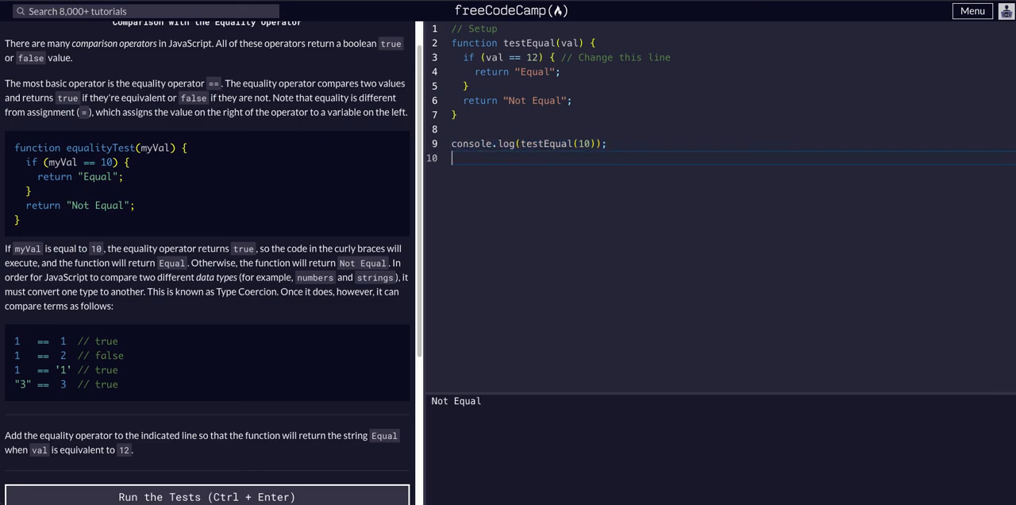
{"action": "type", "text": "console.log(testEqual(1));"}
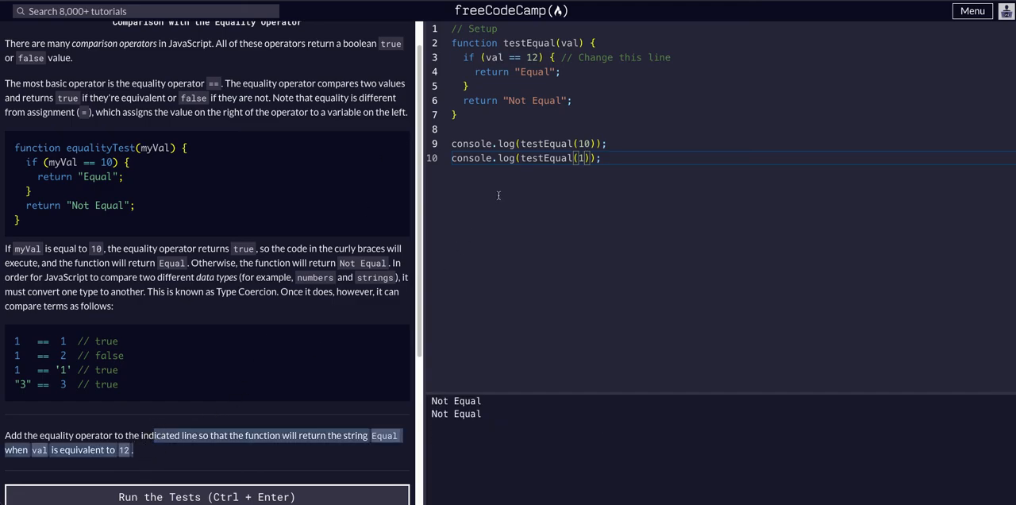
{"action": "type", "text": "2"}
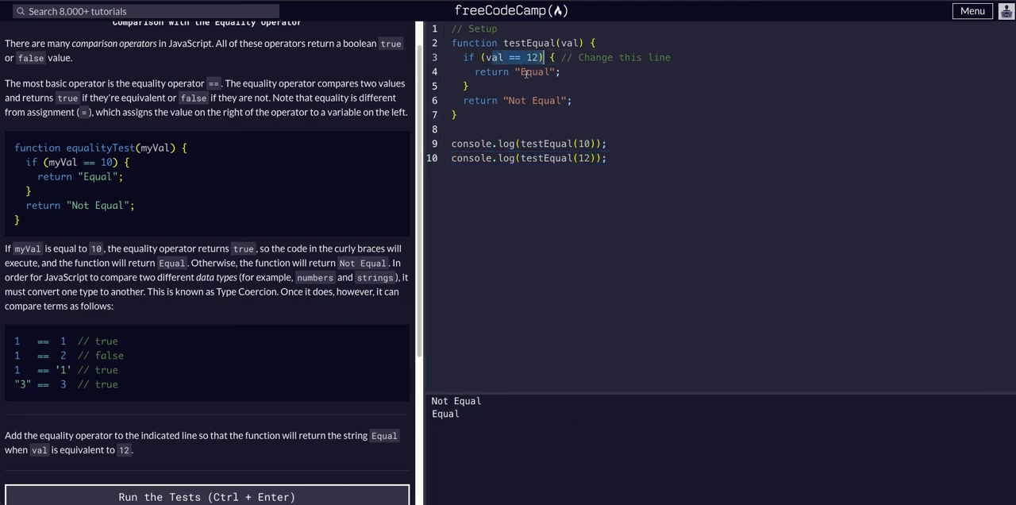
Run the tests so the console shows Not Equal then Equal and the challenge passes.
{"action": "left_click_drag", "start_coordinate": [543, 57], "coordinate": [468, 85]}
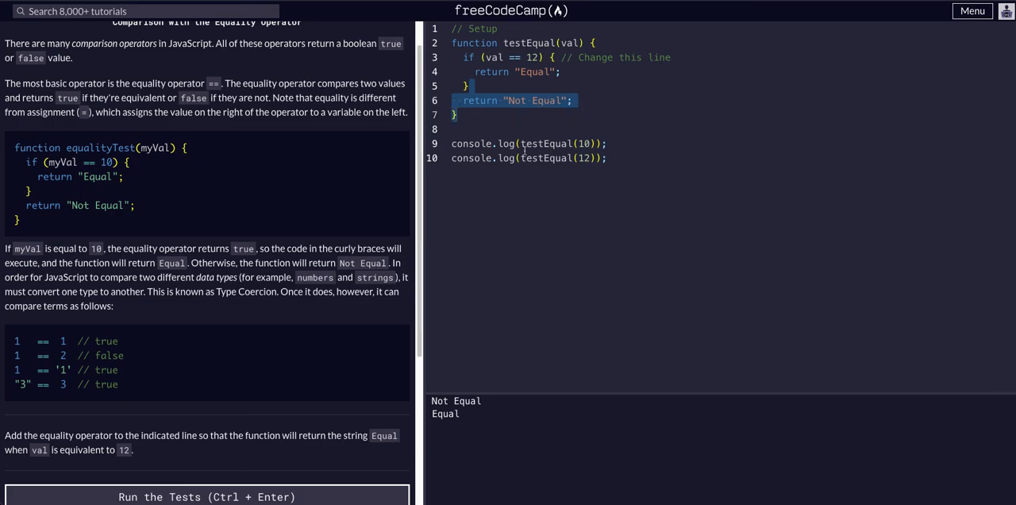
{"action": "left_click", "coordinate": [206, 495]}
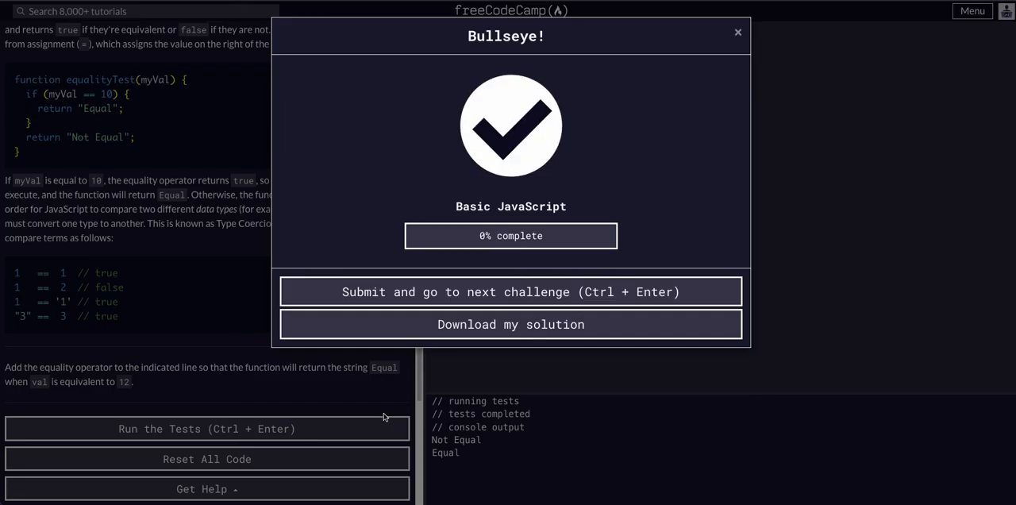